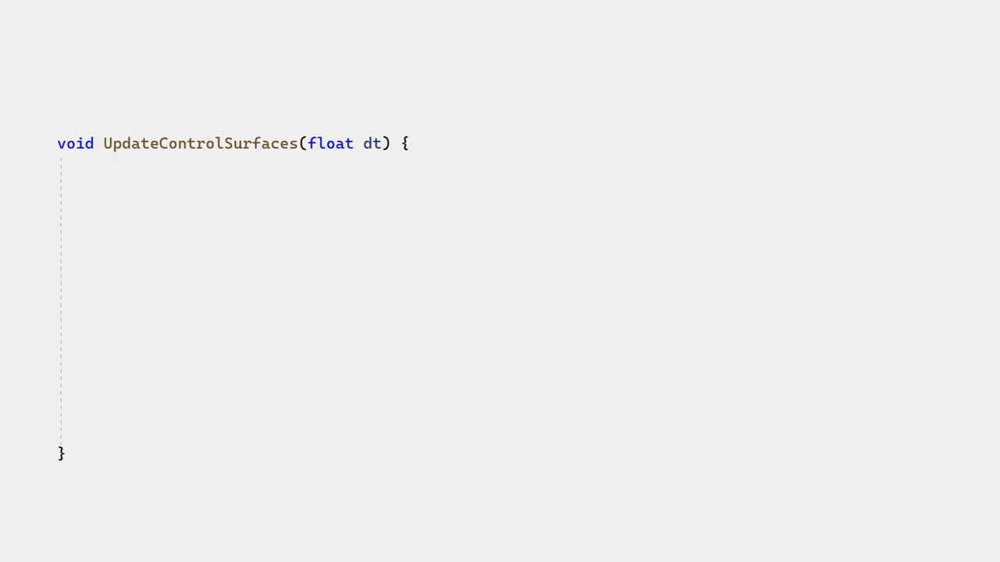
pyautogui.write('Vector3 deflection;')
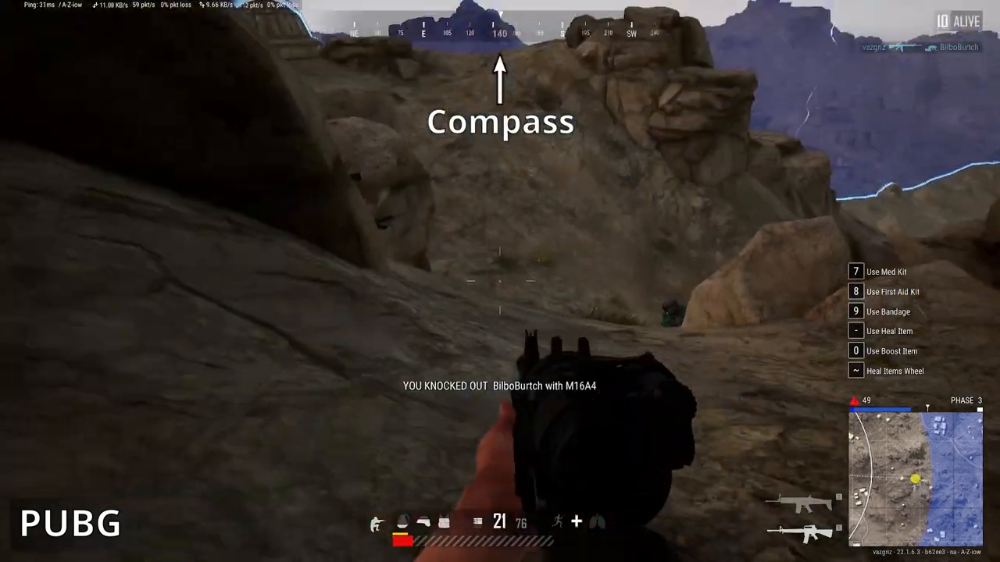
pyautogui.moveTo(500, 281)
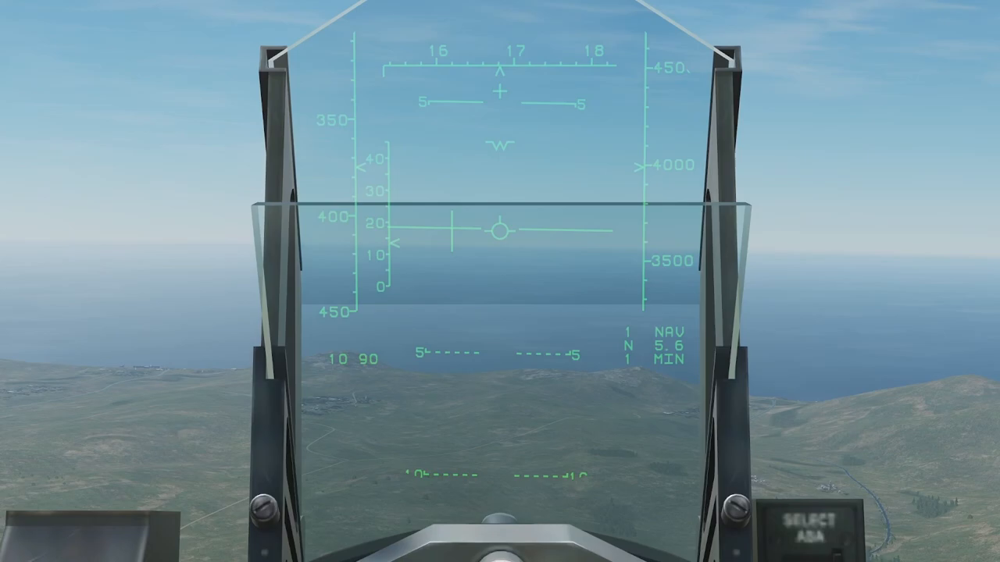
pyautogui.moveTo(498, 102)
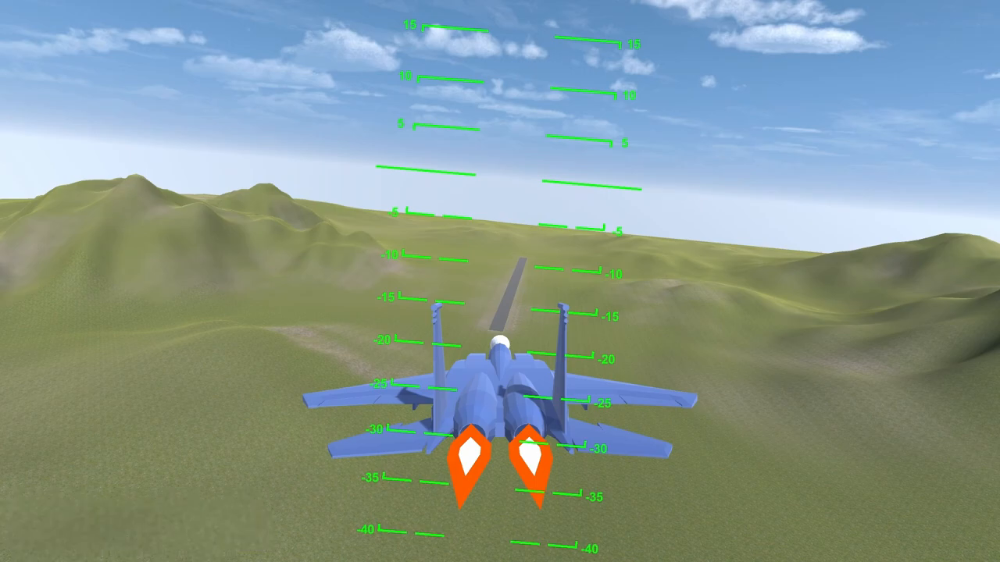
pyautogui.moveTo(680, 150)
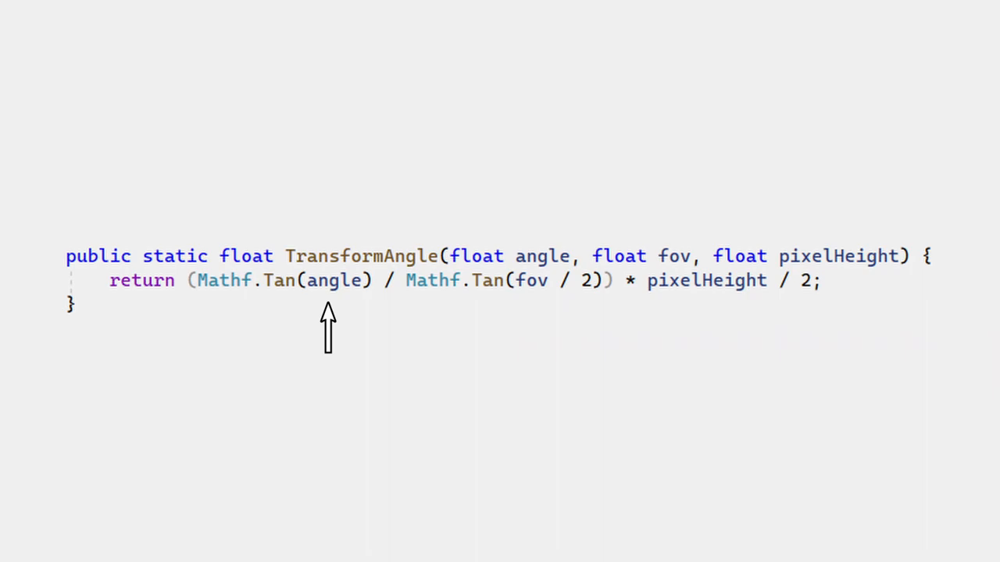
pyautogui.moveTo(561, 328)
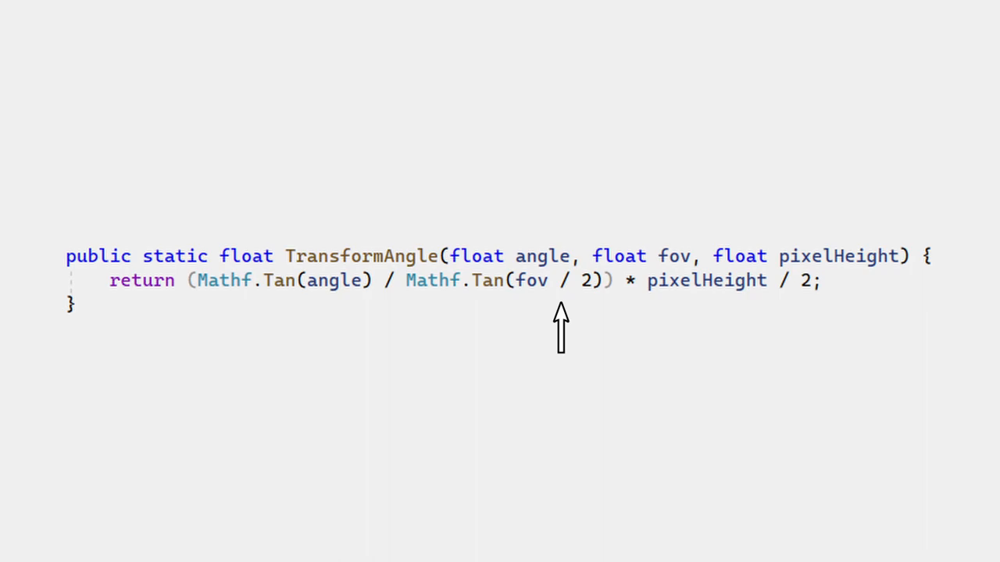
pyautogui.moveTo(711, 328)
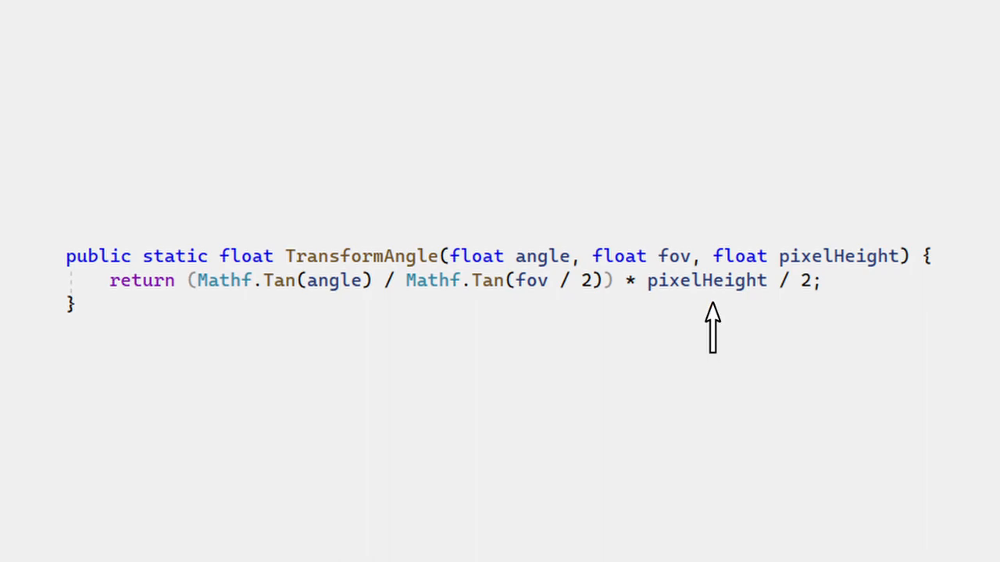
pyautogui.moveTo(710, 328)
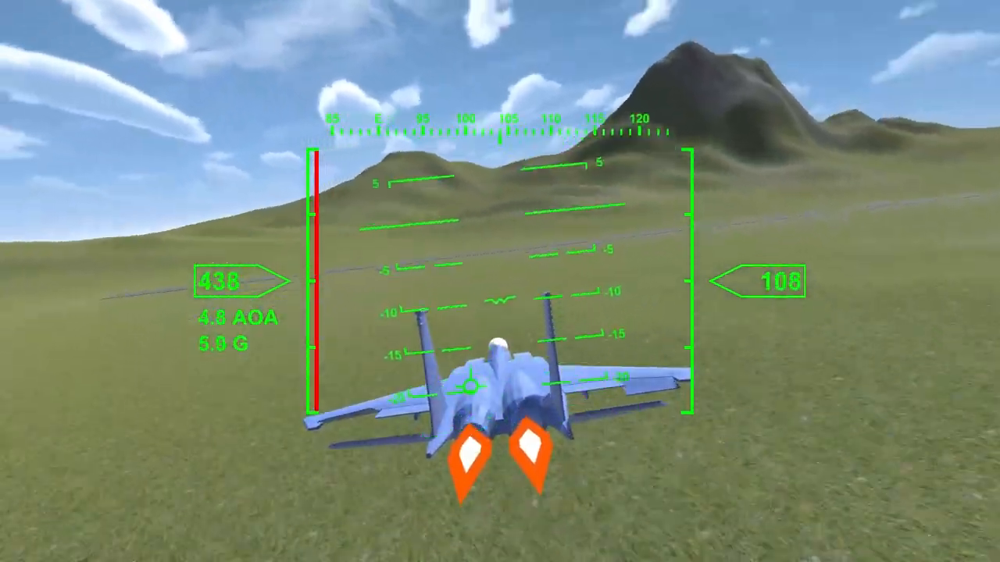
pyautogui.press('Up')
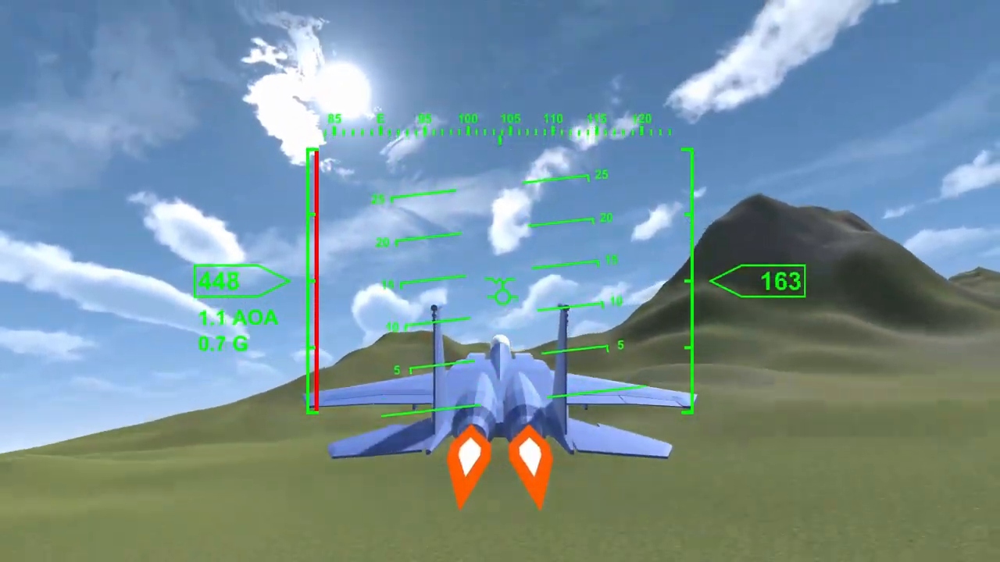